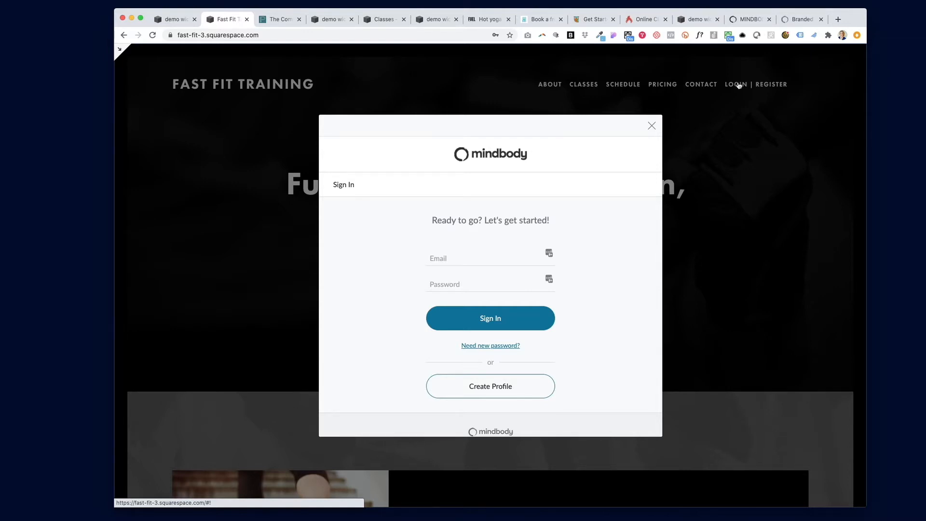
mouse_move(454, 283)
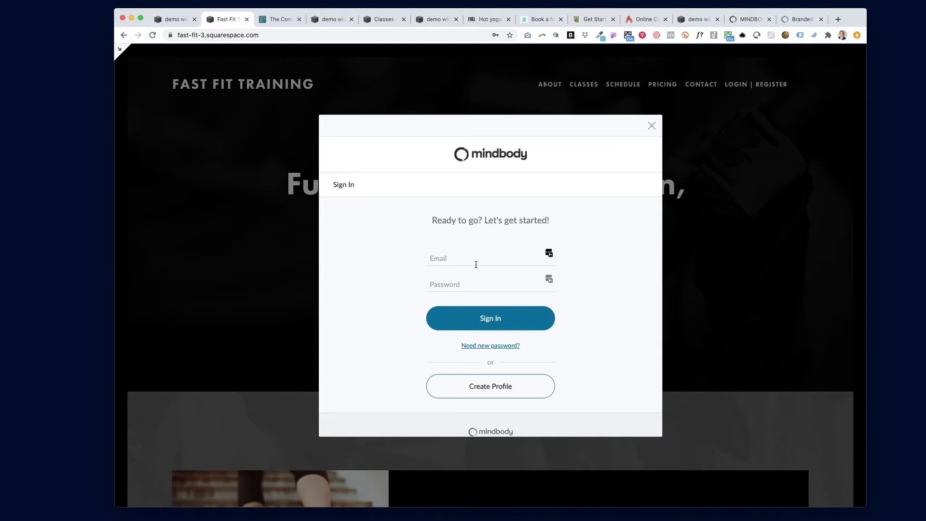
Dismiss the Mindbody sign-in overlay to return to the Fast Fit Training home page.
left_click(651, 126)
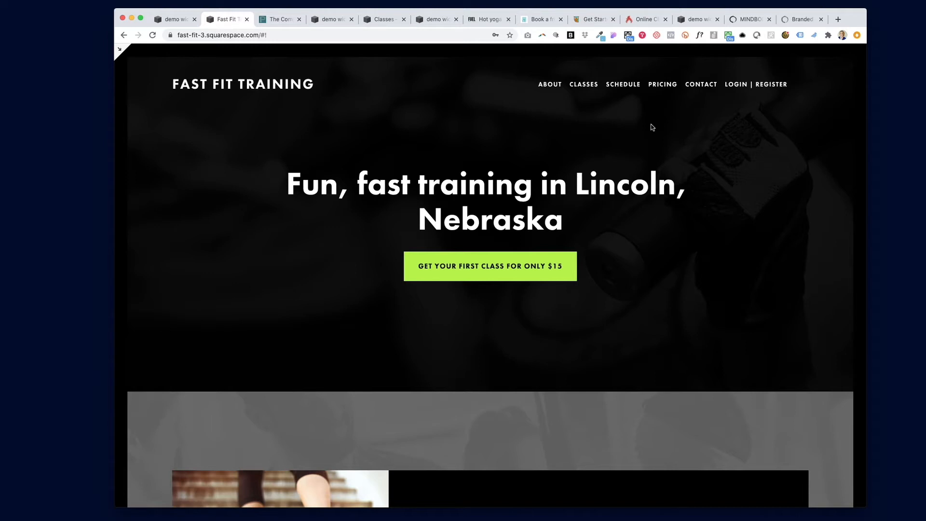
mouse_move(758, 100)
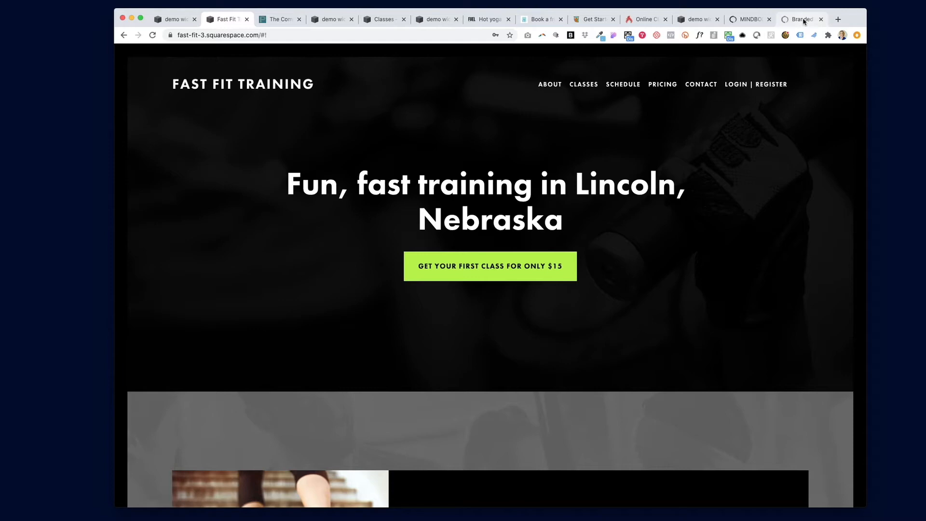
Copy the Login | Register text-link embed code from Mindbody Branded Web's Links page.
left_click(801, 20)
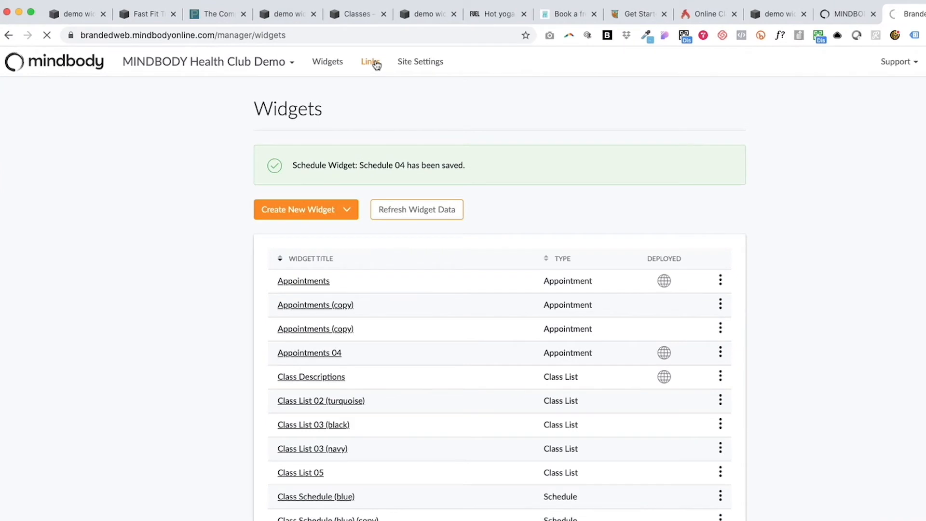
left_click(369, 61)
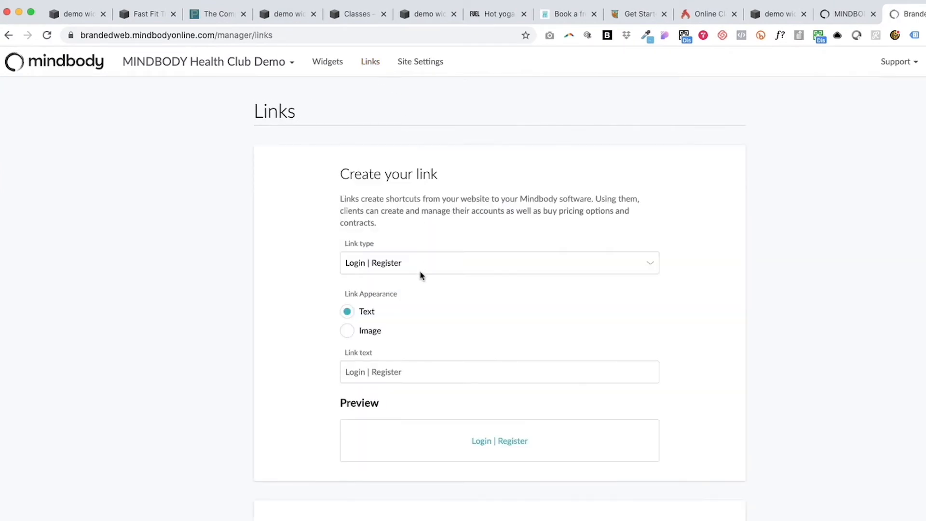
scroll("down", 3)
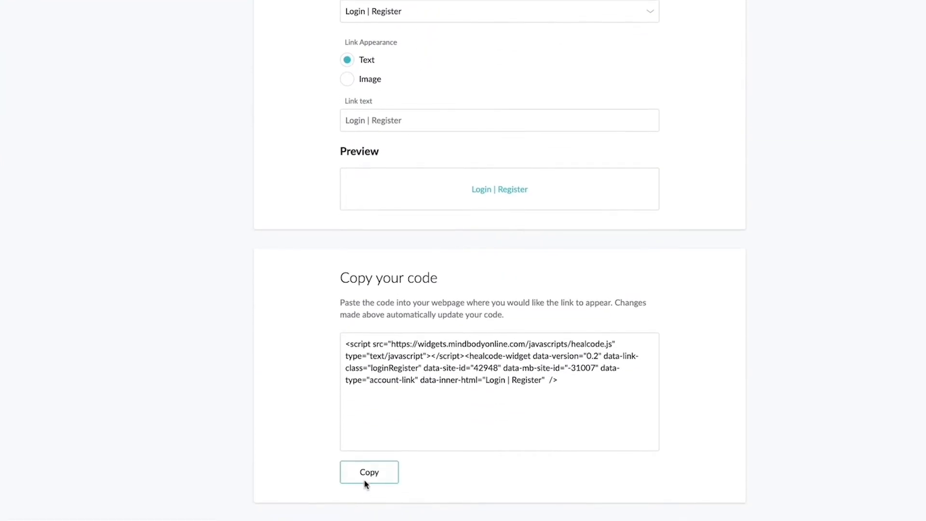
left_click(369, 471)
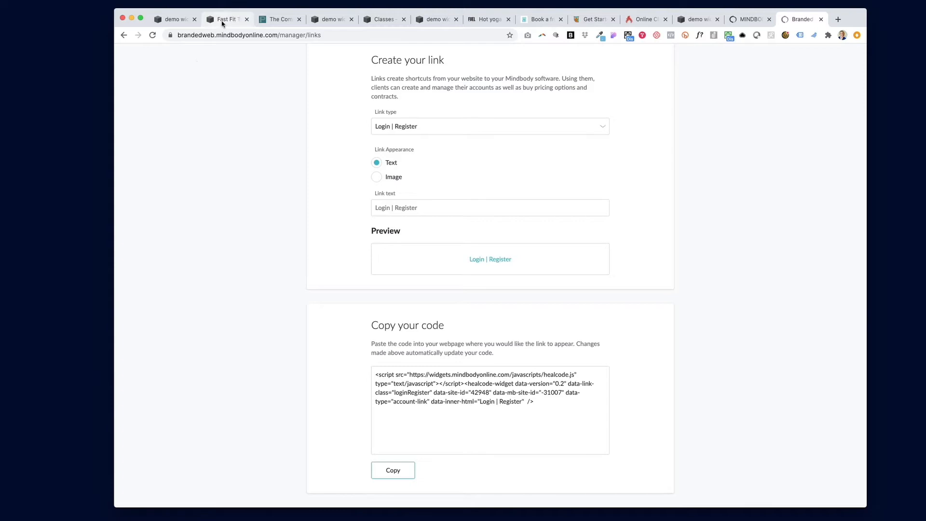
Show the Squarespace Pages panel and start adding a new item to Primary Navigation.
left_click(227, 19)
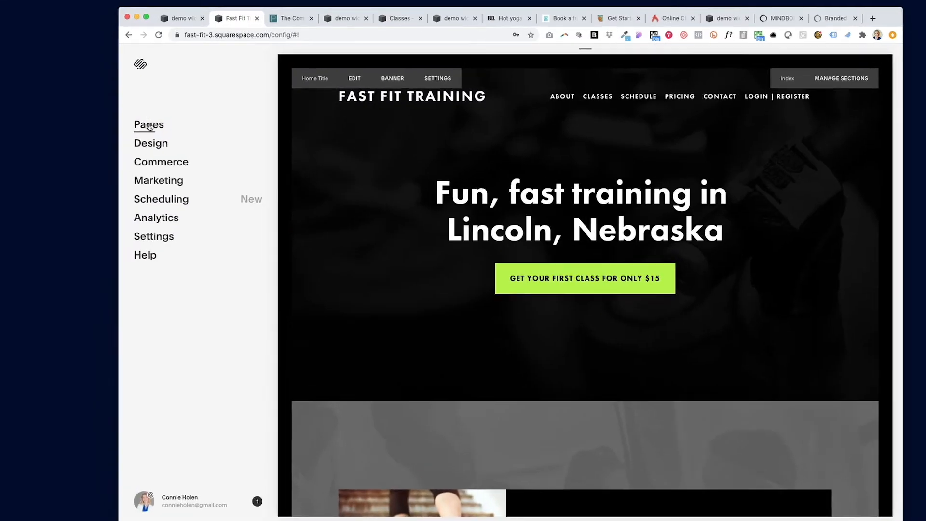
left_click(148, 124)
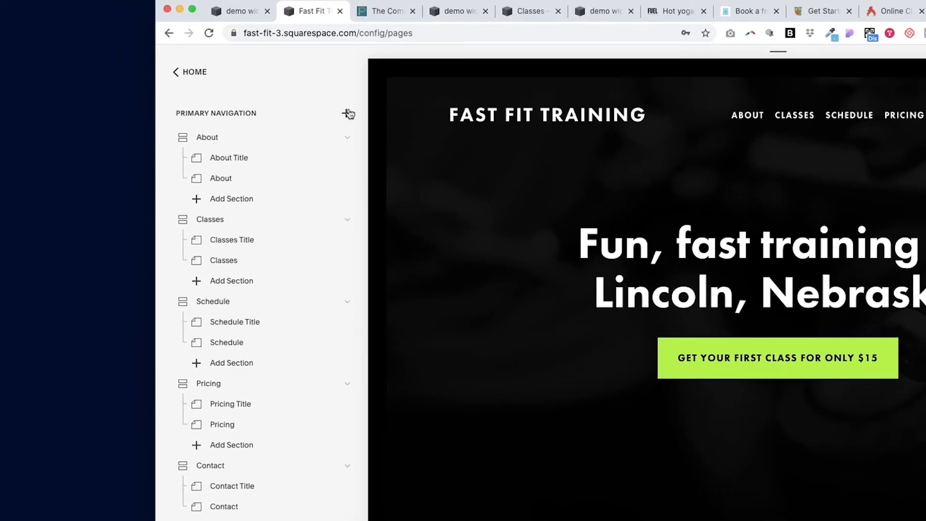
left_click(348, 114)
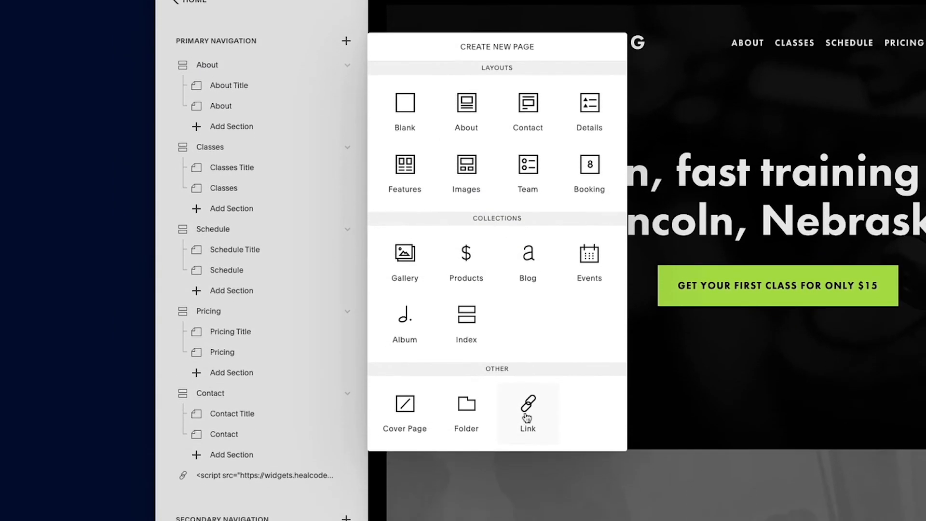
Save a Link page titled with the Mindbody Login | Register script, pointing to /home.
left_click(527, 407)
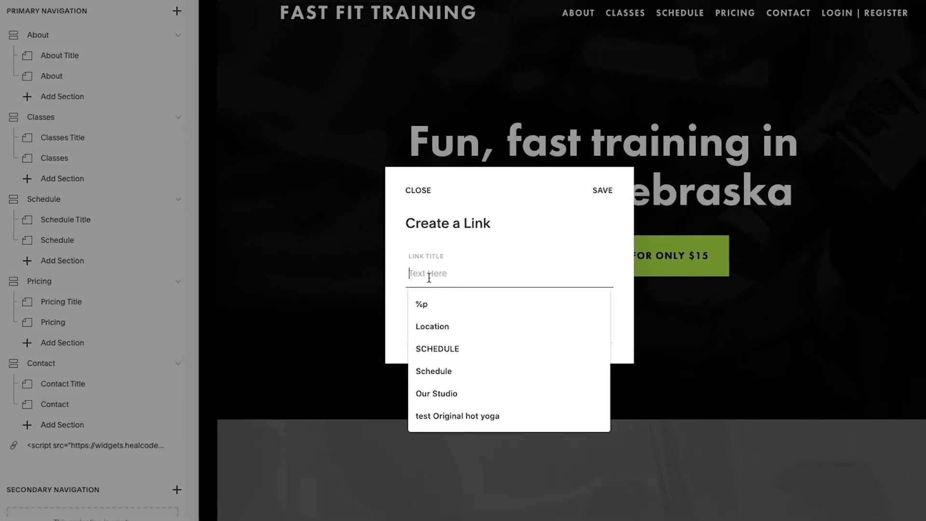
type(":count-link\" data-inner-html=\"Login | Register\" />")
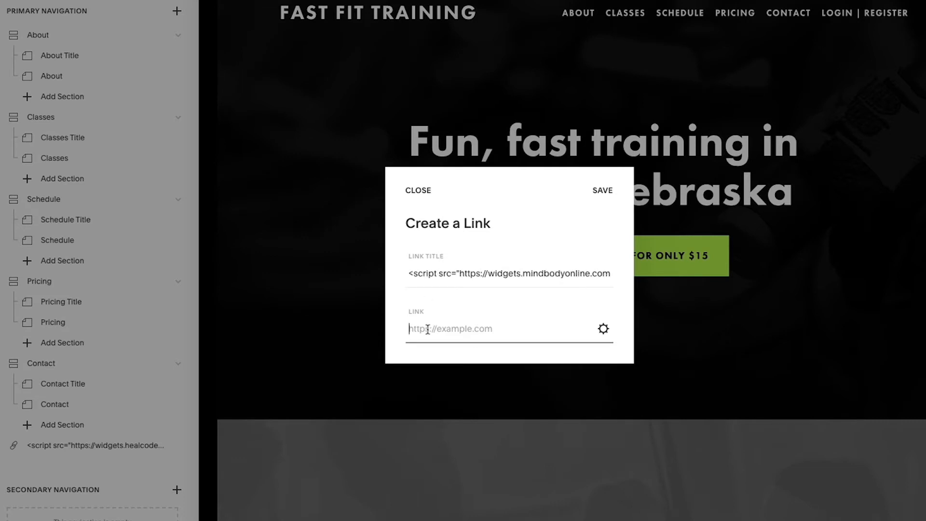
type("/hom")
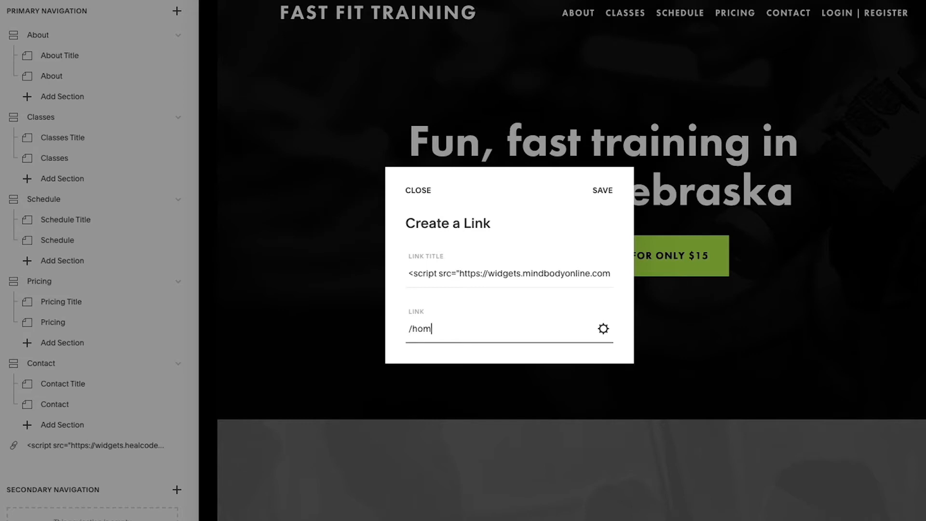
type("e")
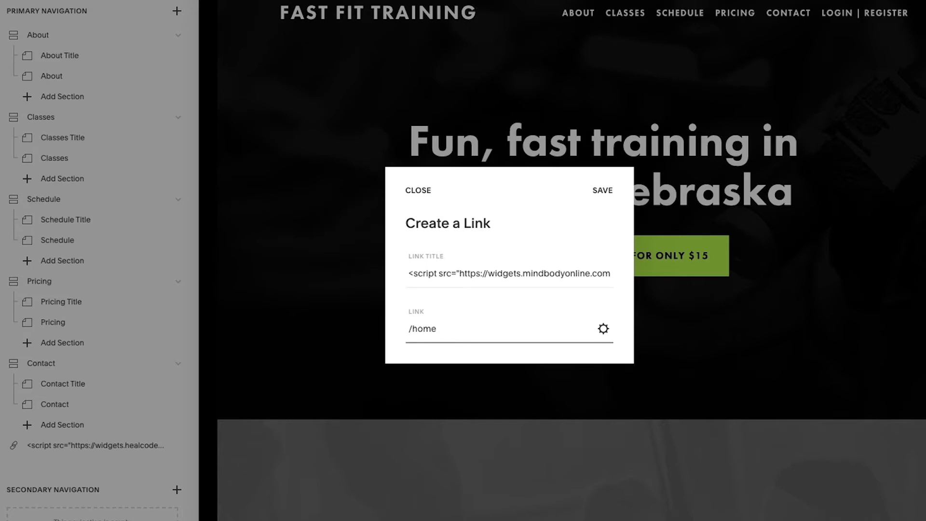
mouse_move(535, 260)
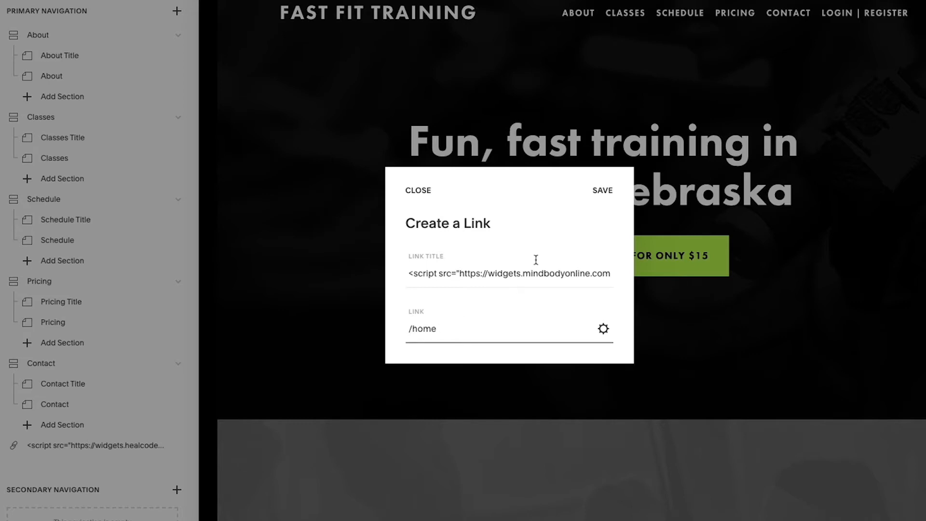
left_click(602, 190)
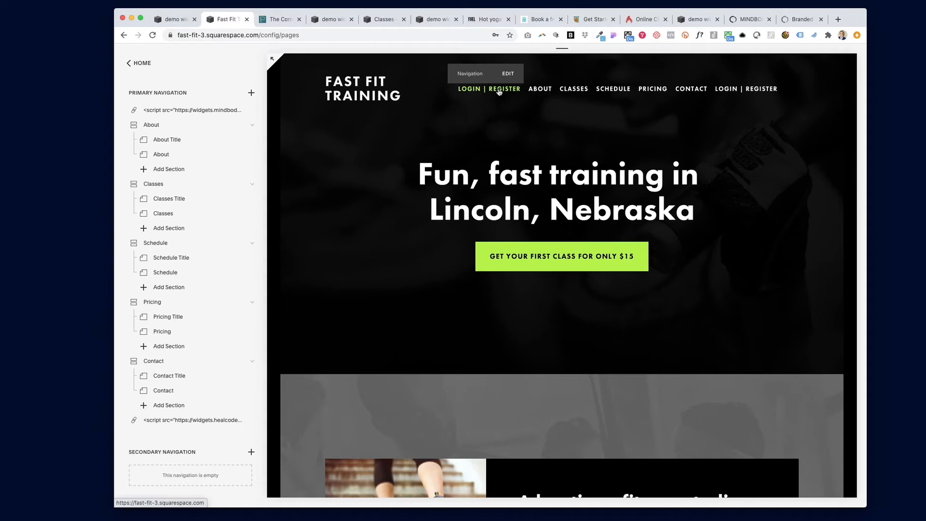
mouse_move(499, 89)
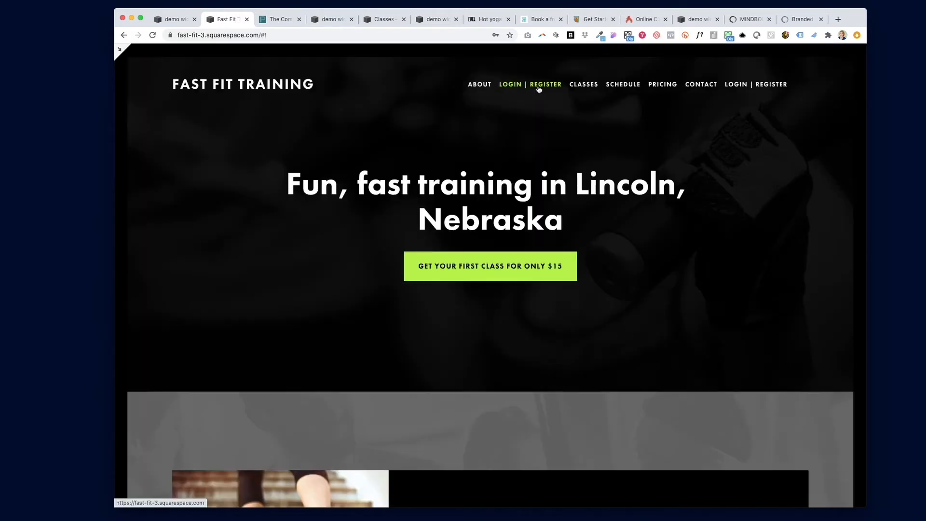
mouse_move(522, 84)
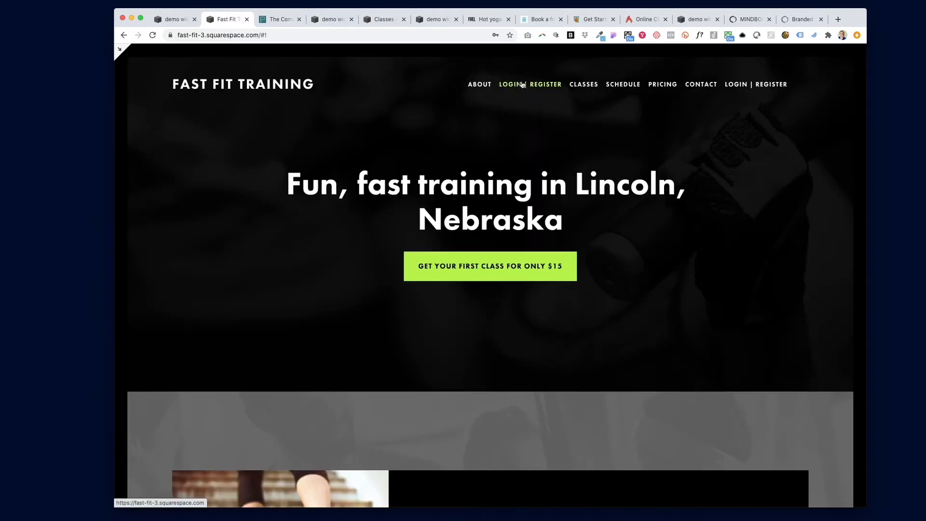
mouse_move(119, 52)
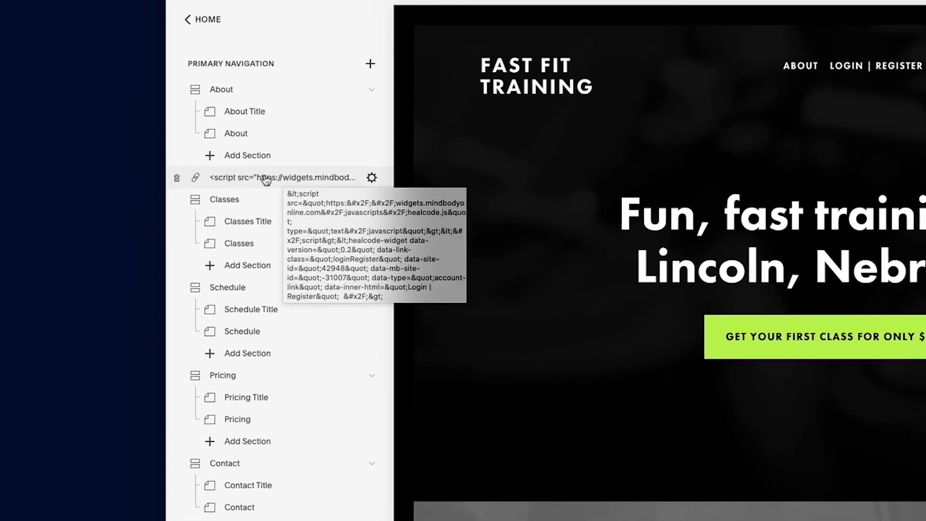
mouse_move(371, 177)
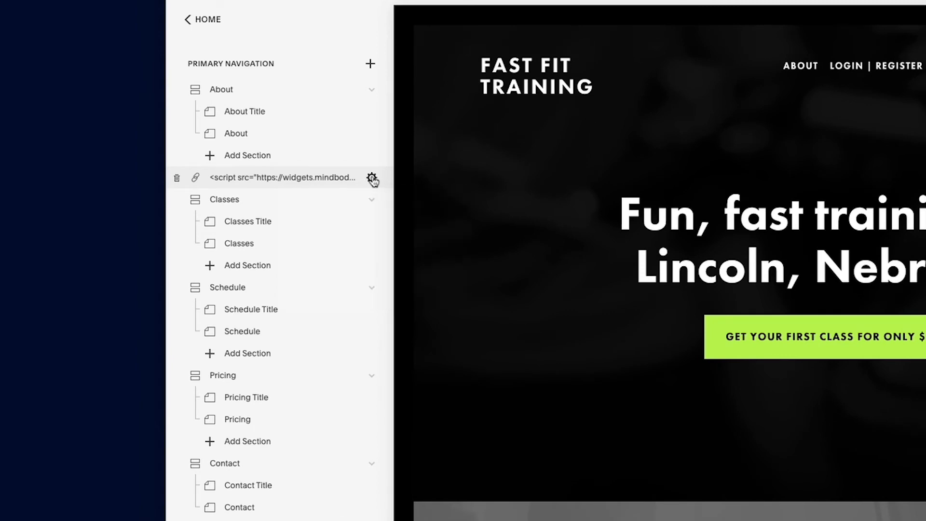
Bring up the Edit Link settings of the Mindbody script link in Primary Navigation.
left_click(372, 177)
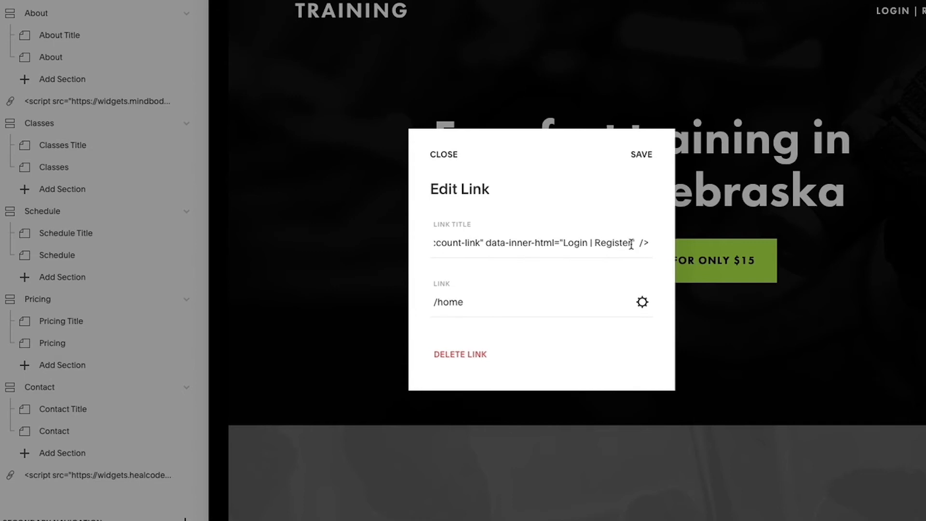
Change the link's data-inner-html label from Login | Register to My Account and save.
double_click(611, 243)
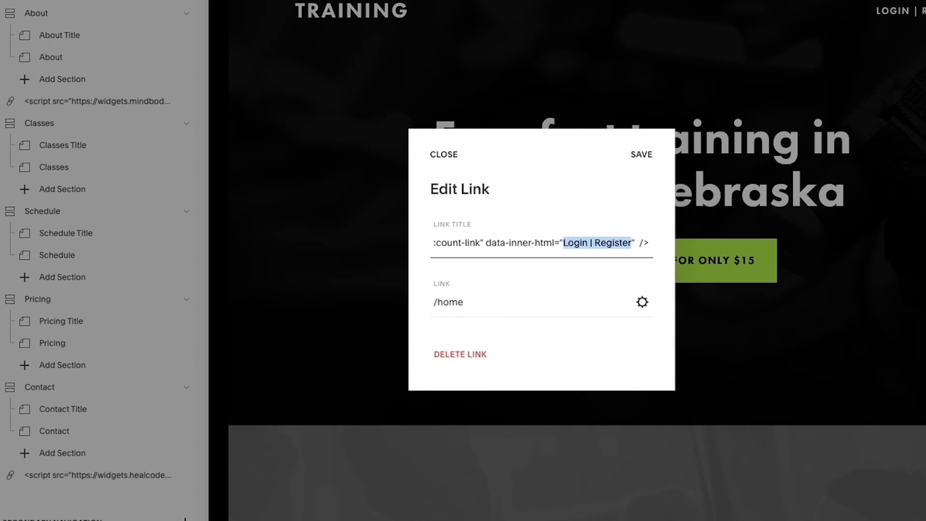
type("My")
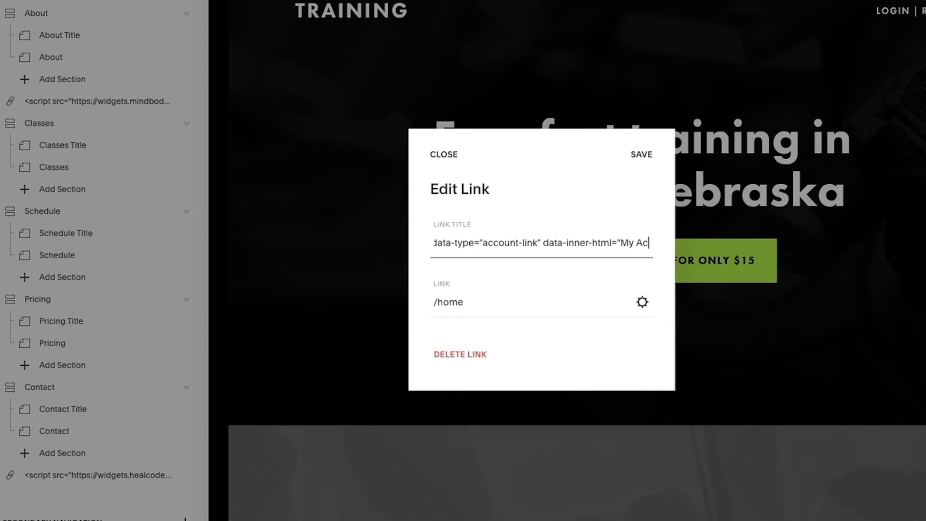
type("count\"  />")
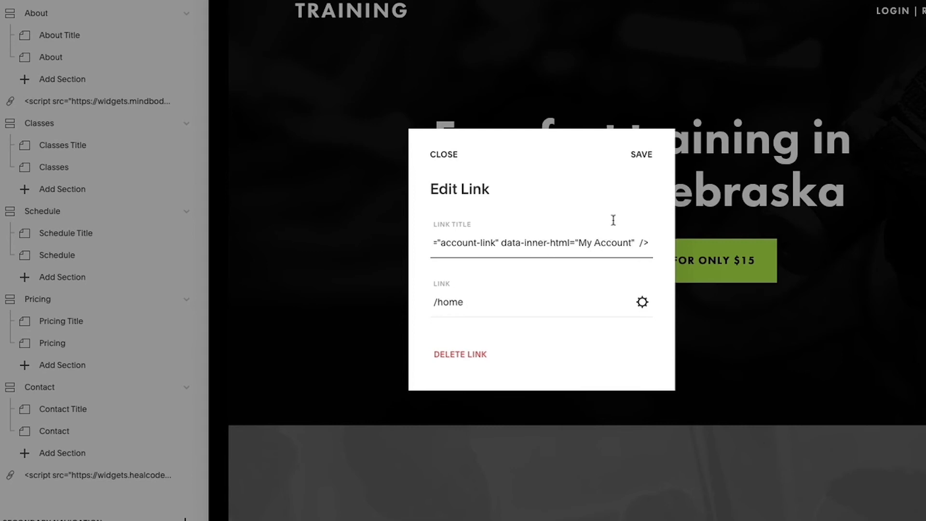
mouse_move(623, 226)
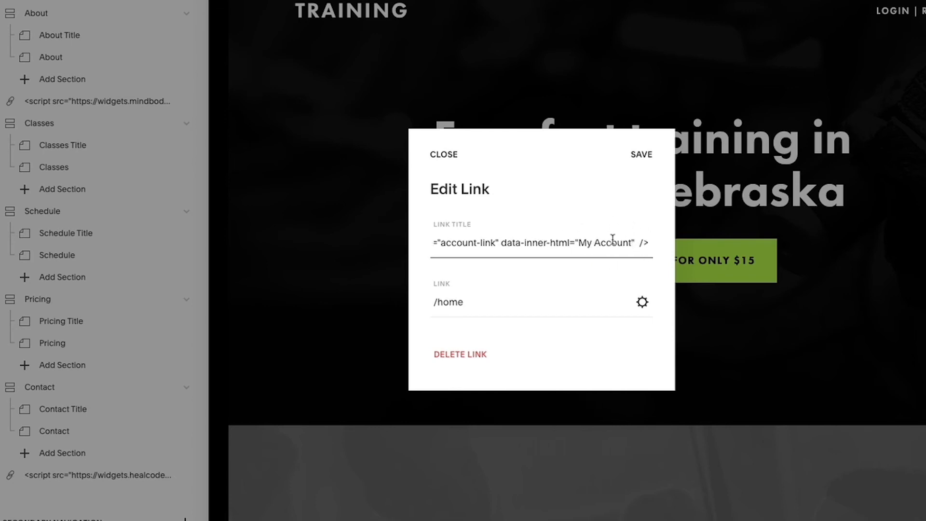
left_click(443, 154)
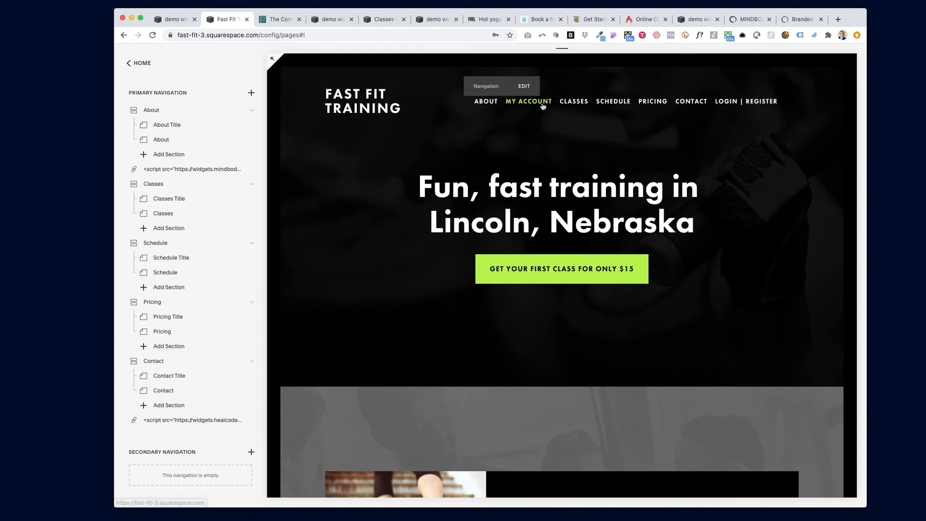
Test the My Account navigation link, confirming it opens the Mindbody sign-in overlay.
left_click(527, 102)
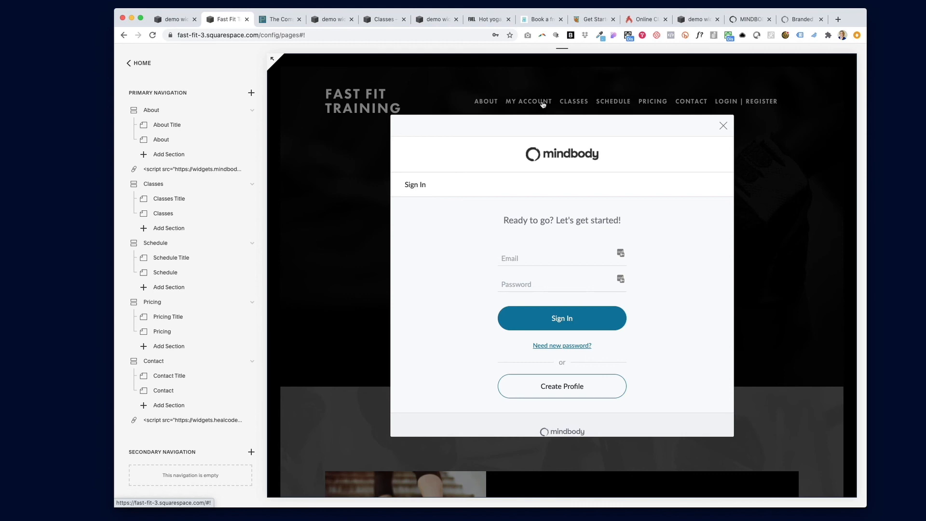
mouse_move(704, 121)
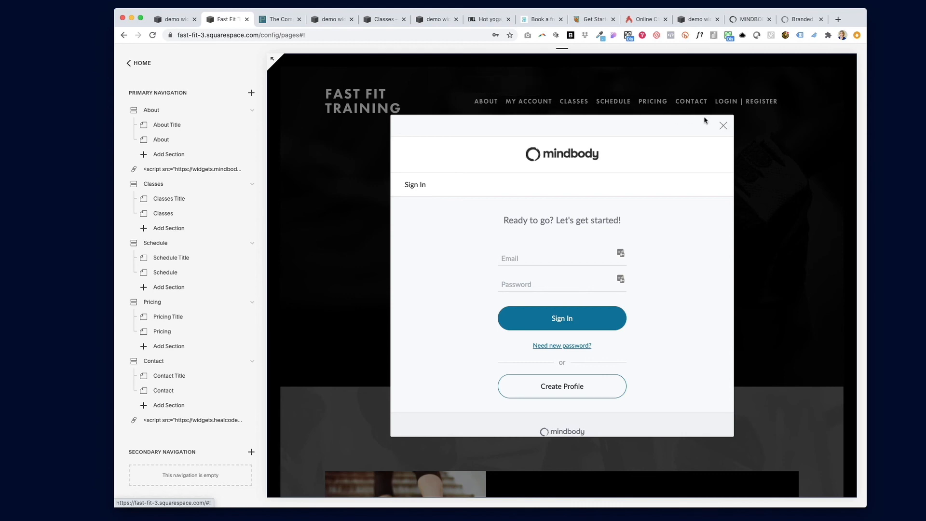